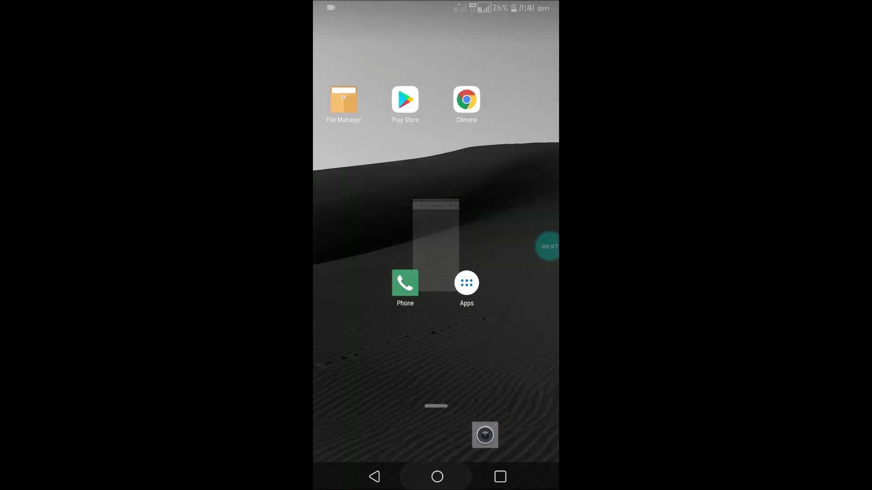
- Bring up the alphabetical app drawer scrolled down to the G section with Gmail
left_click(466, 283)
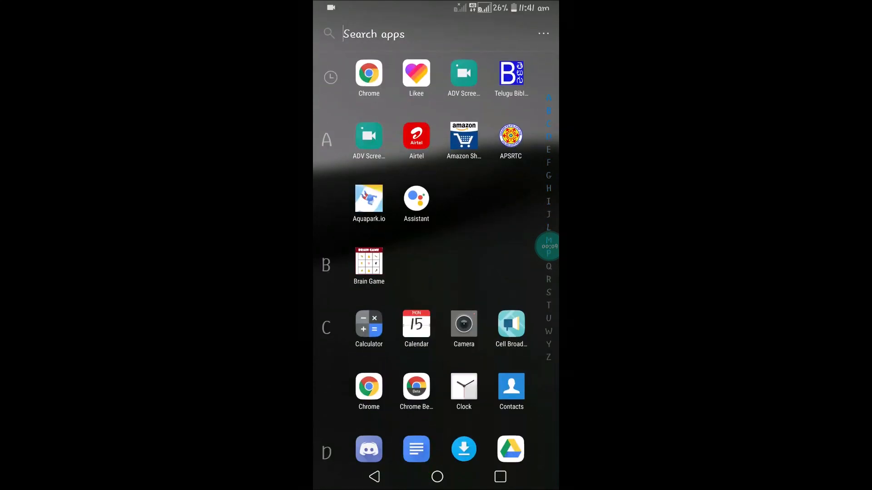
scroll("down", 3)
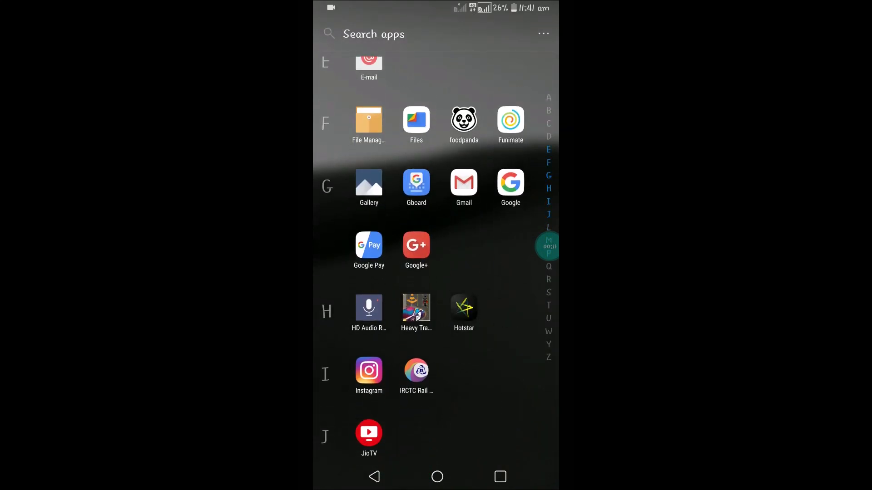
left_click(464, 183)
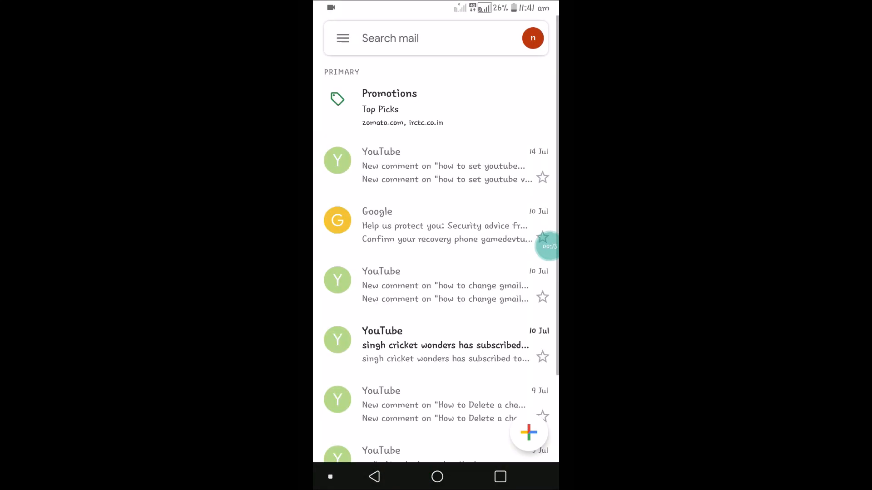
left_click(343, 38)
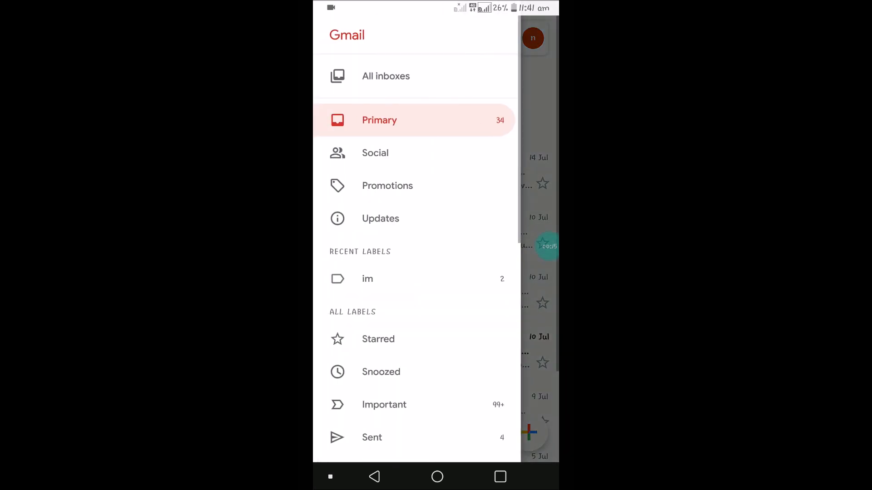
left_click(385, 76)
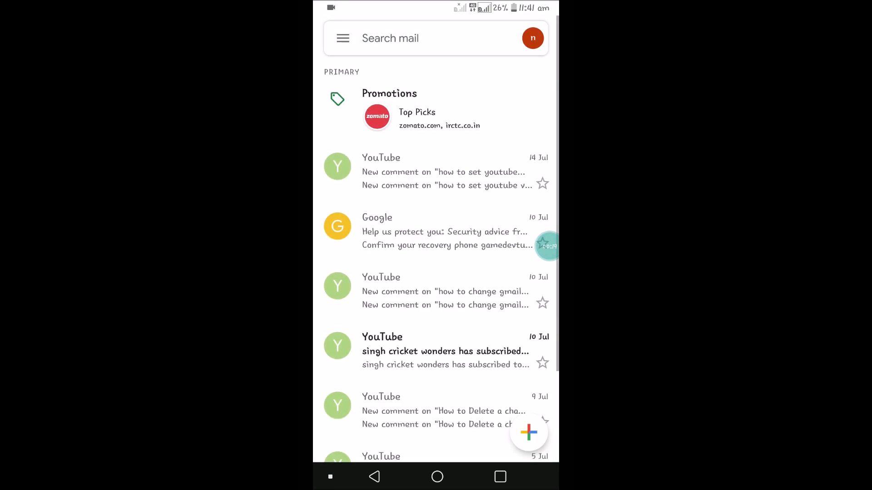
scroll("down", 3)
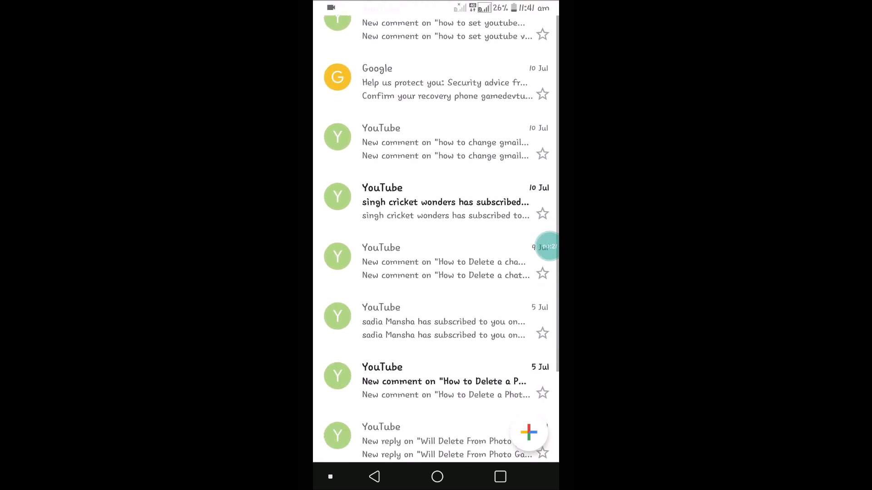
scroll("down", 3)
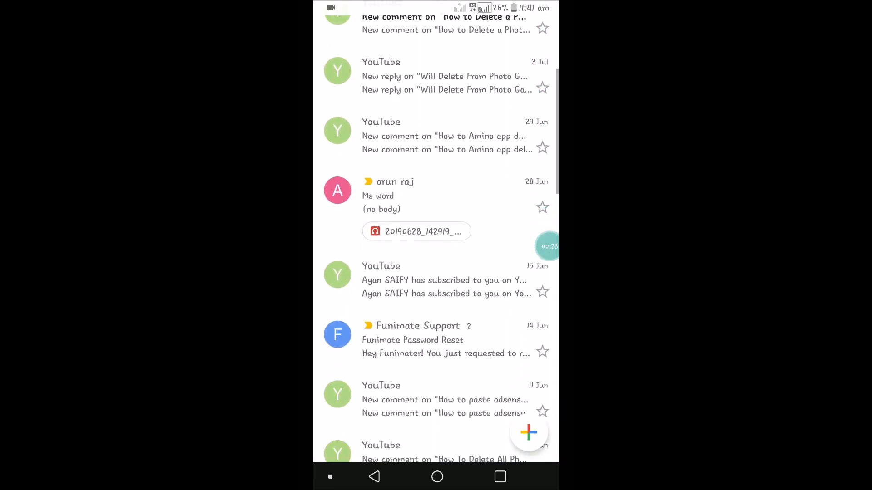
left_click(407, 196)
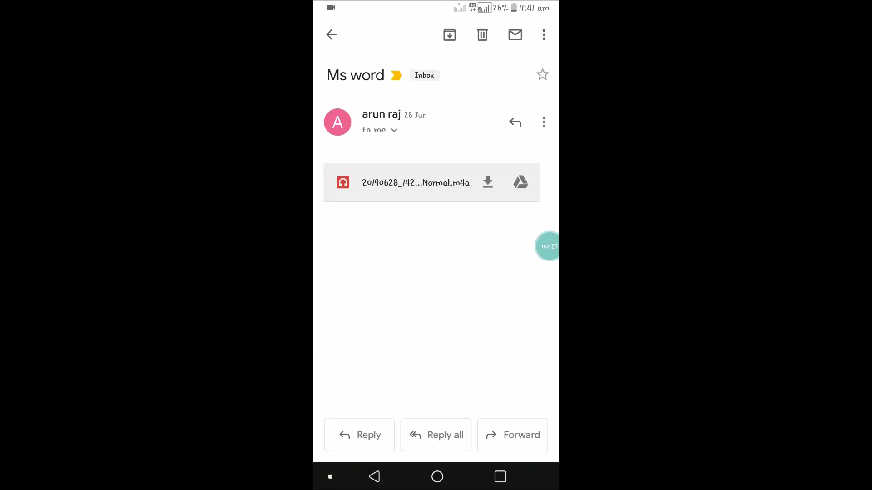
left_click(544, 123)
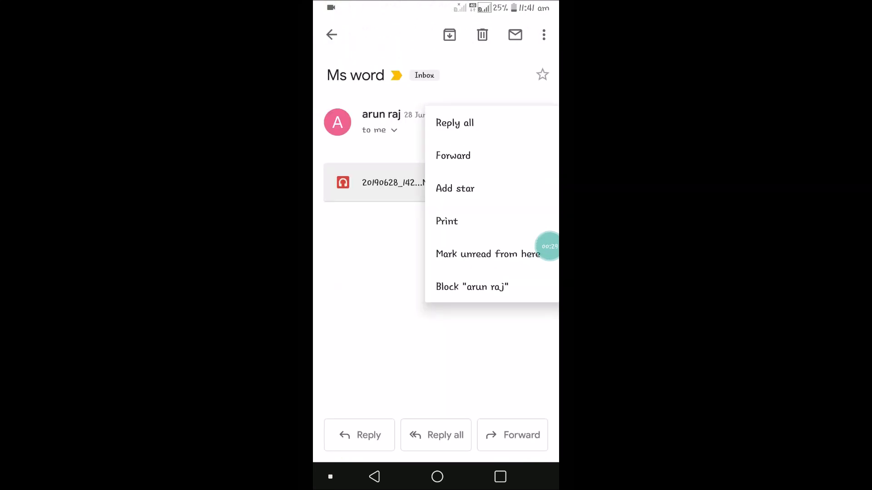
left_click(472, 287)
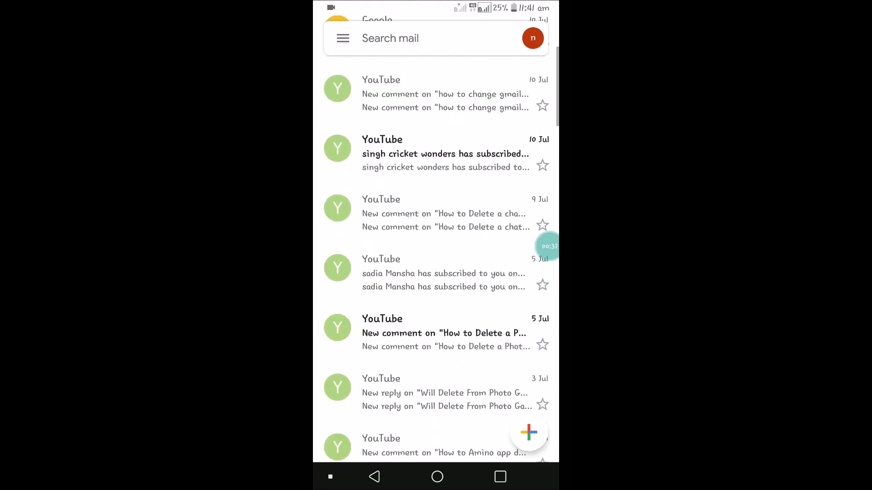
scroll("down", 3)
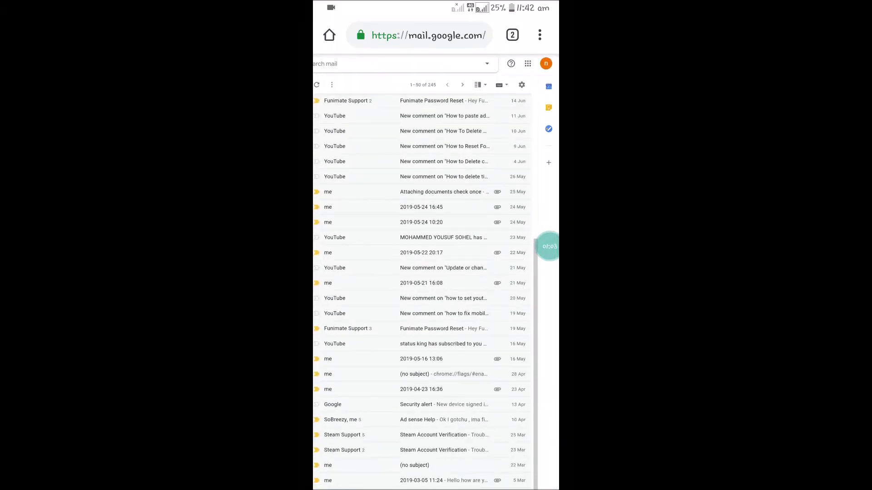
left_click(539, 34)
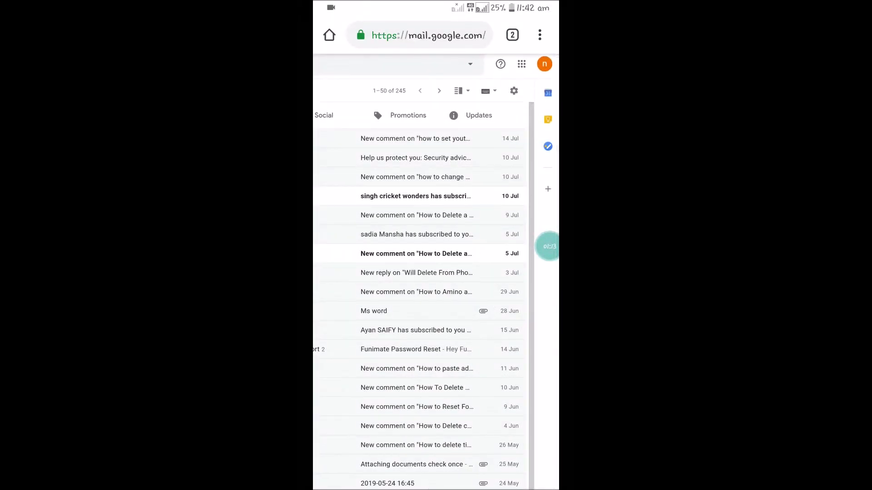
left_click(513, 91)
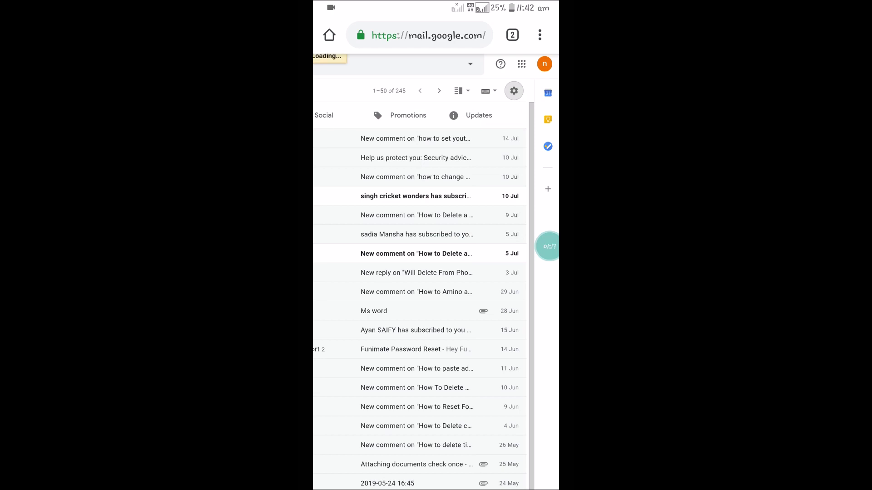
left_click(514, 90)
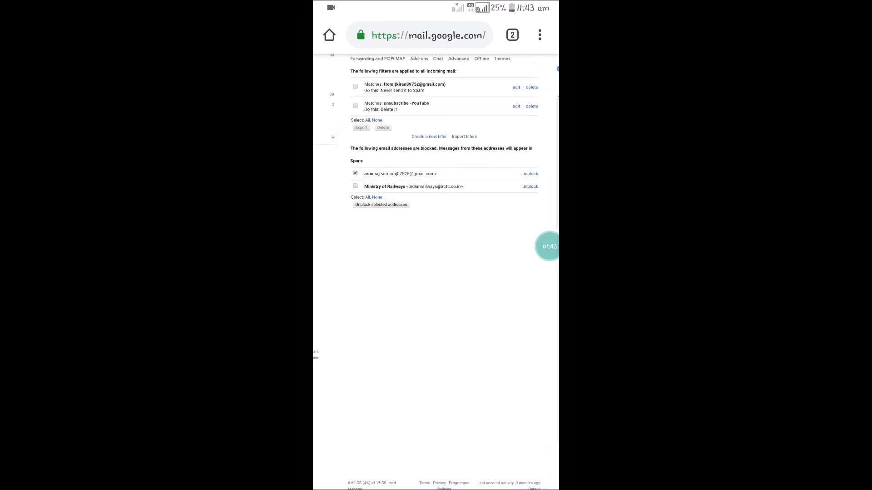
left_click(531, 173)
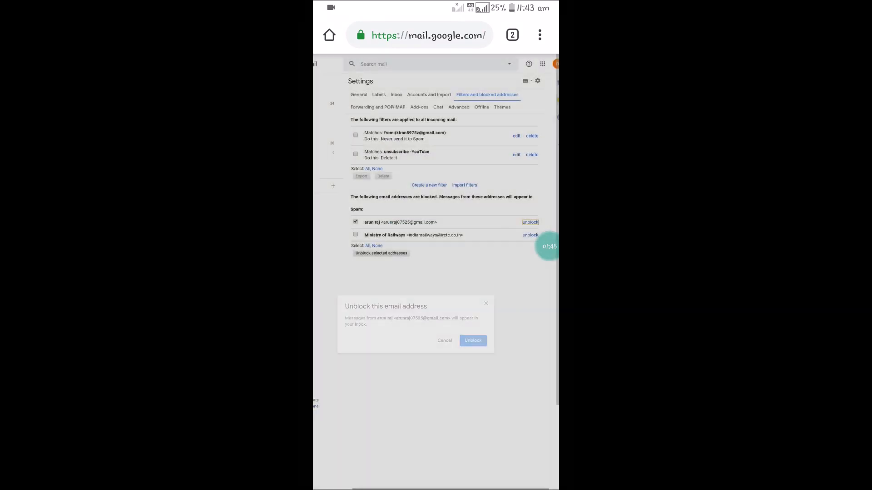
left_click(472, 341)
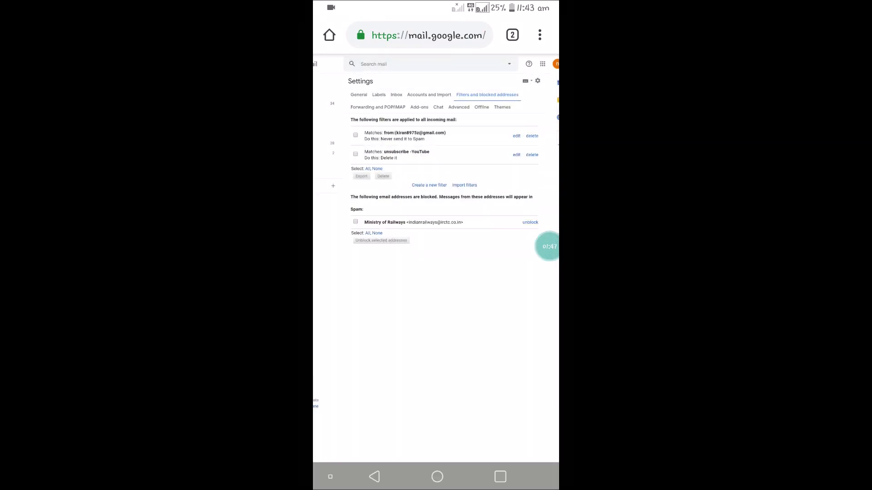